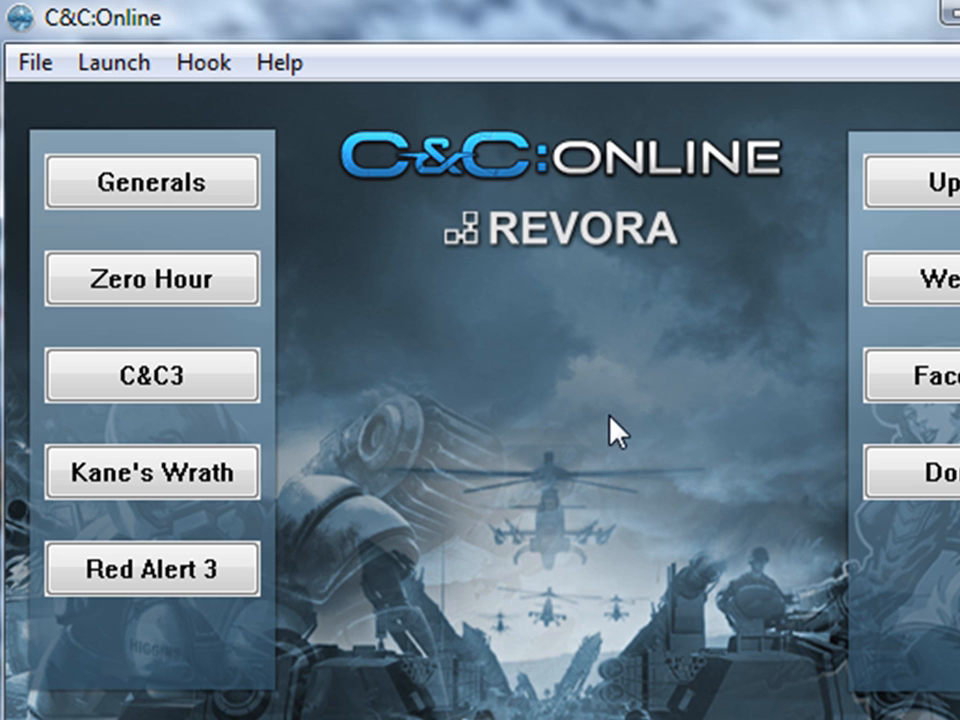
{"action": "mouse_move", "coordinate": [595, 350]}
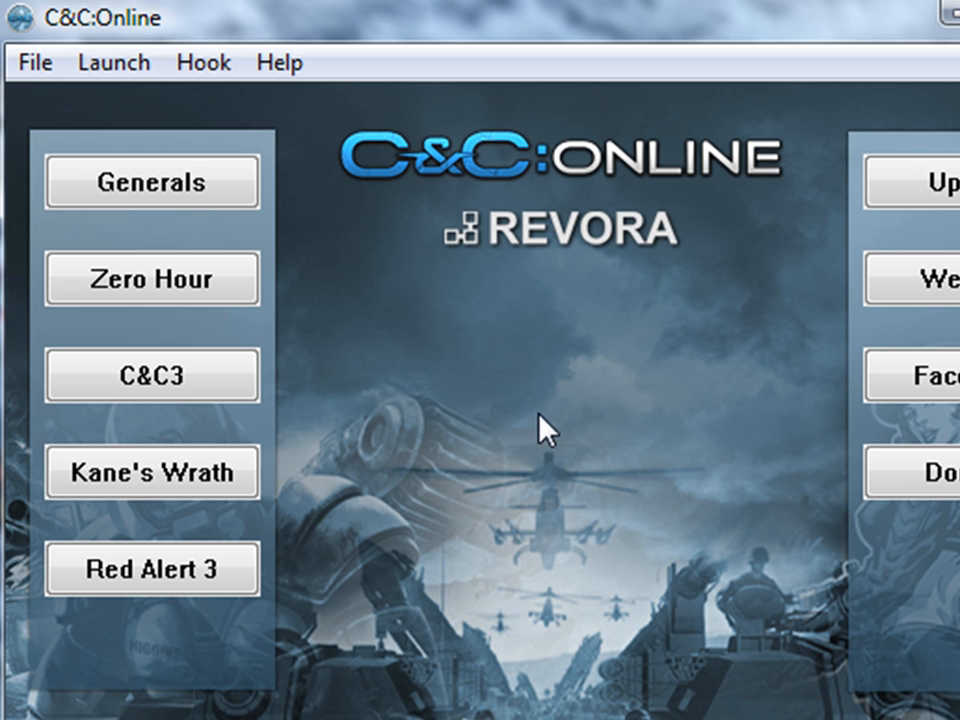
Step: Launch Kane's Wrath from the C&C:Online launcher
{"action": "left_click", "coordinate": [160, 481]}
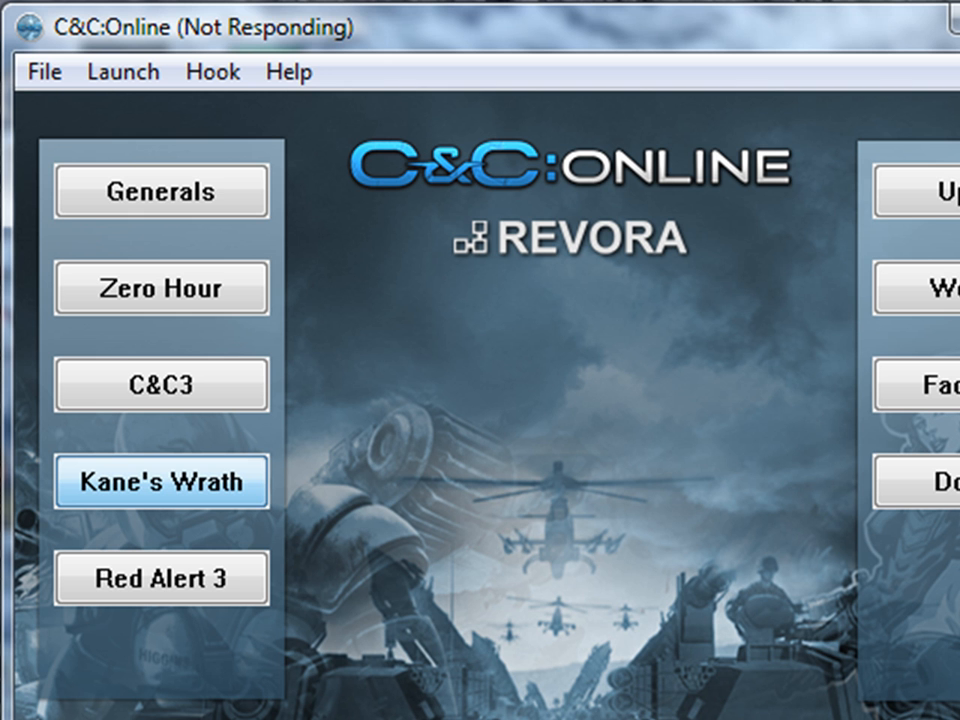